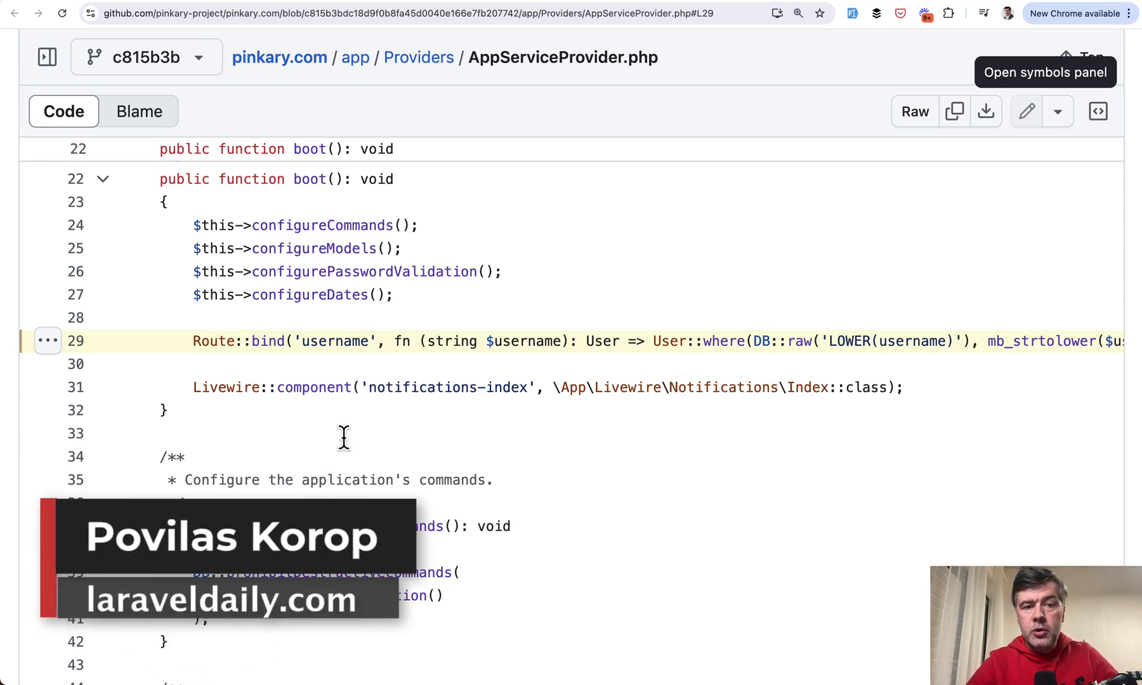
mouse_move(334, 424)
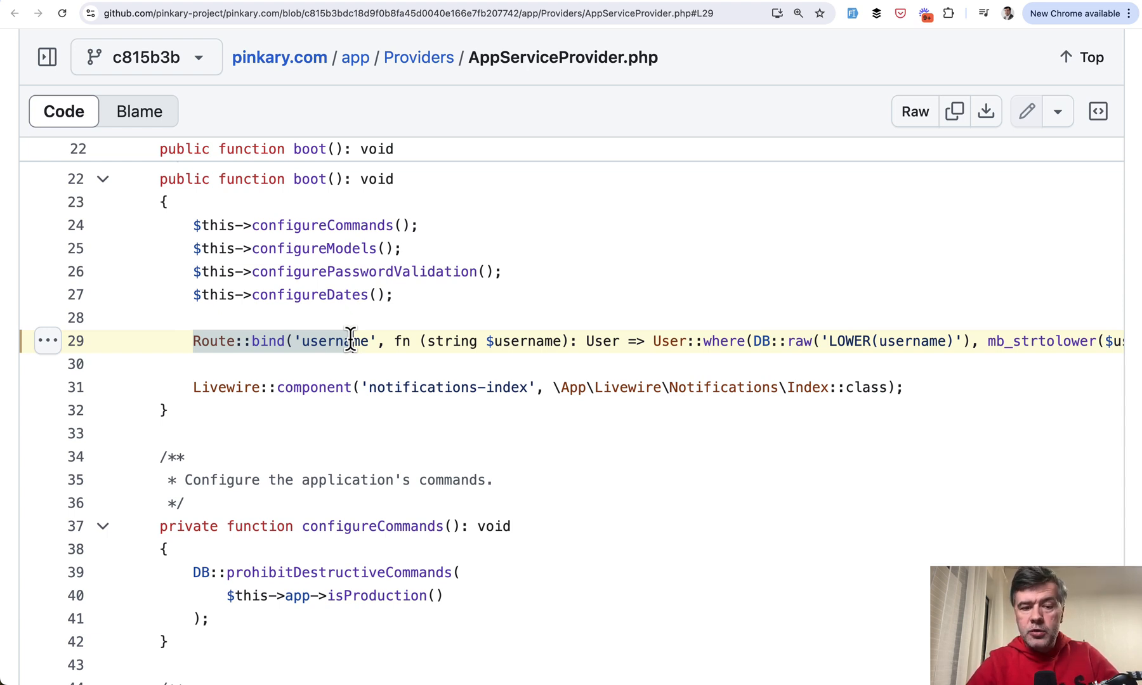
mouse_move(852, 13)
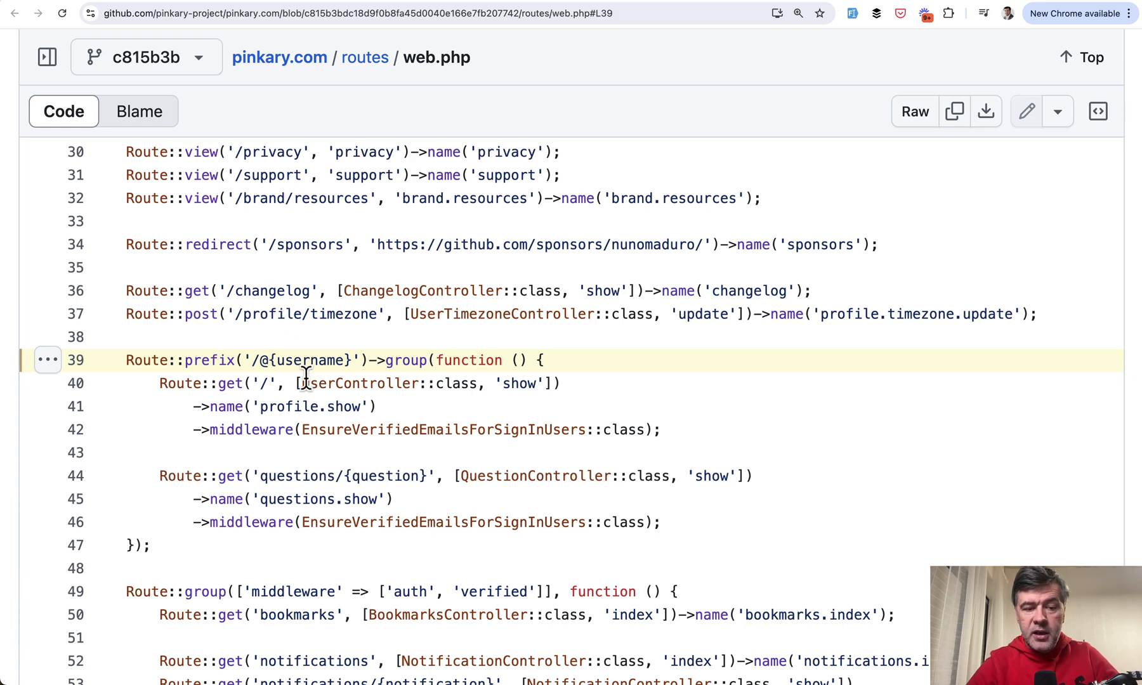
mouse_move(290, 343)
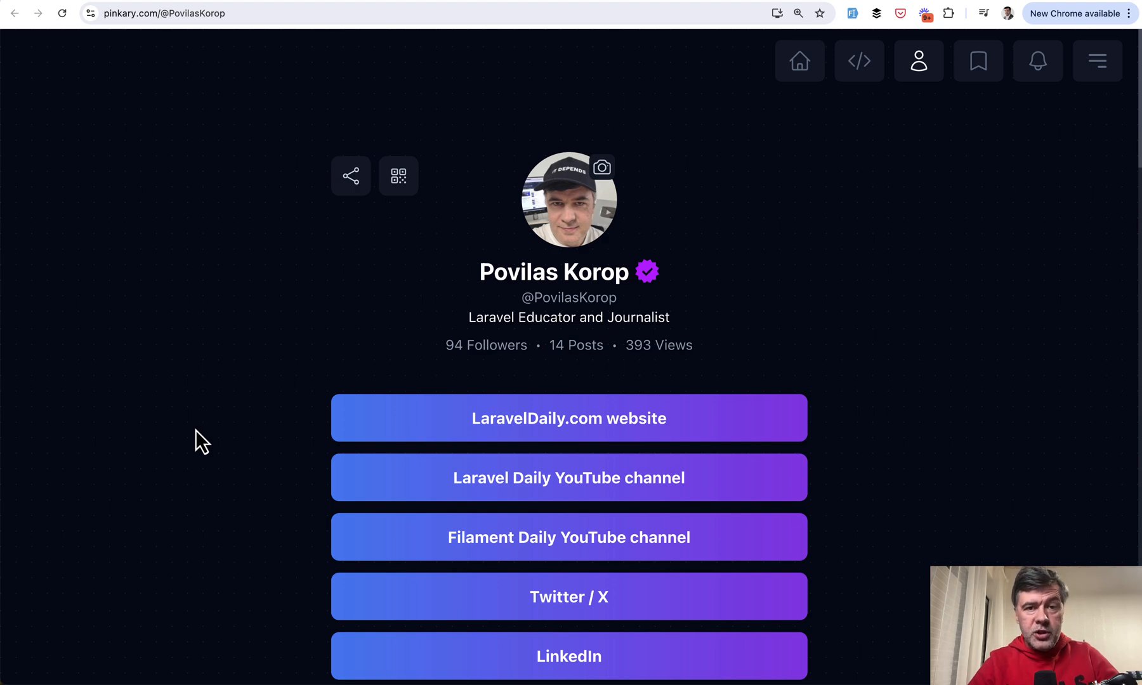
mouse_move(192, 284)
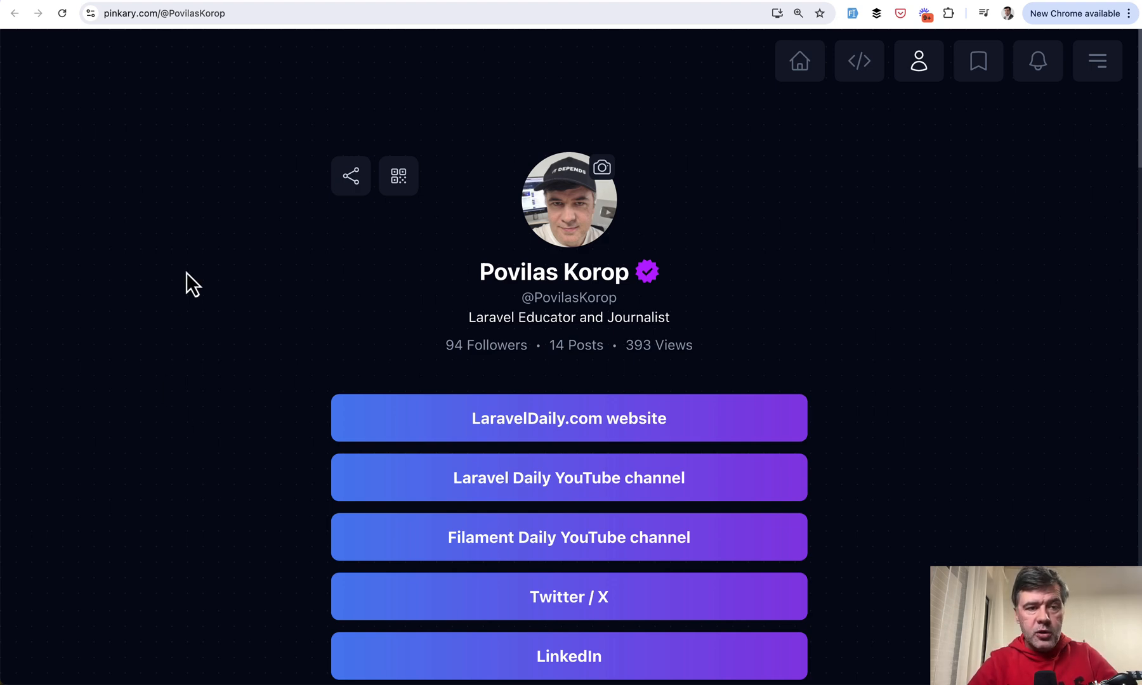
mouse_move(129, 284)
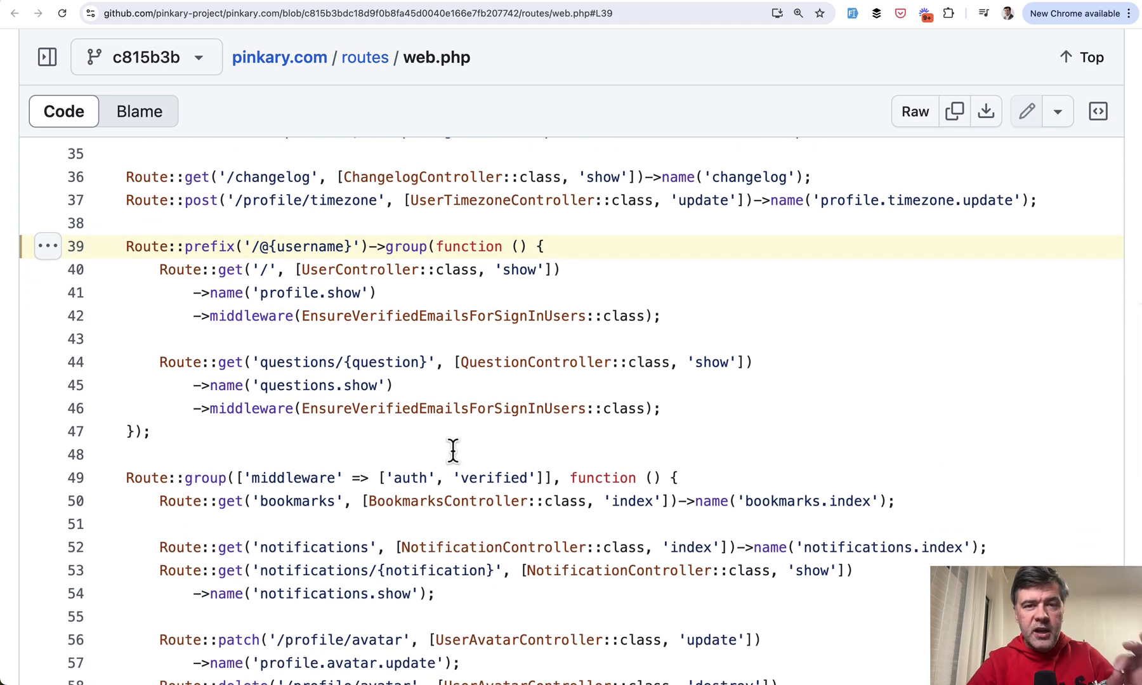
mouse_move(323, 270)
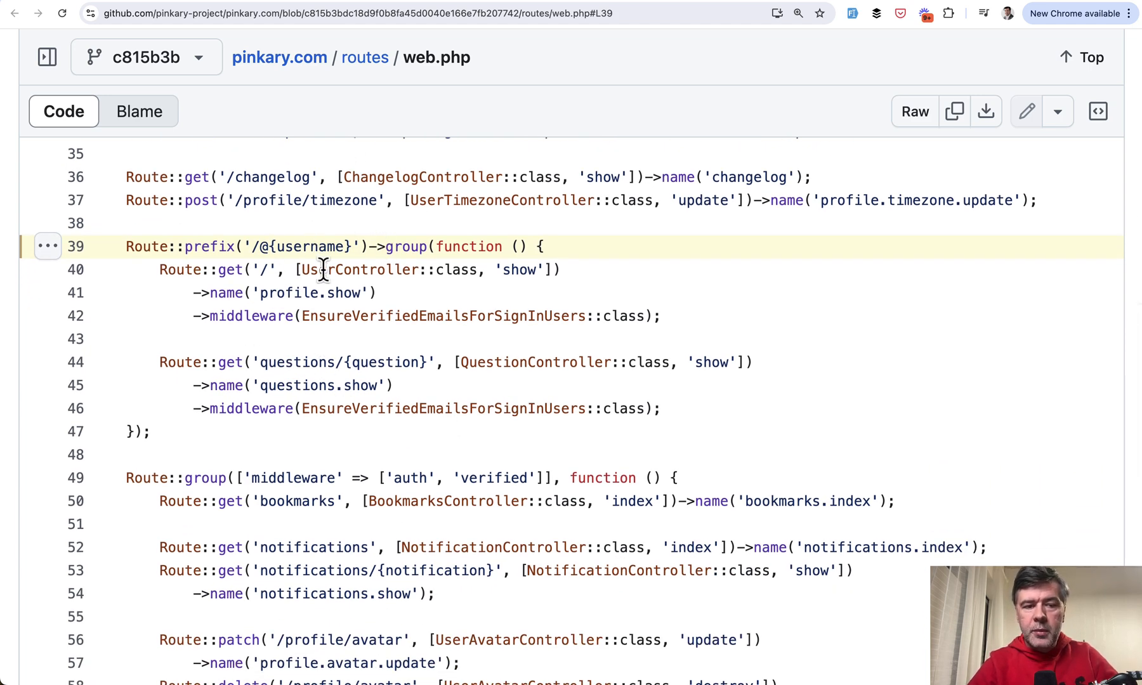
mouse_move(346, 236)
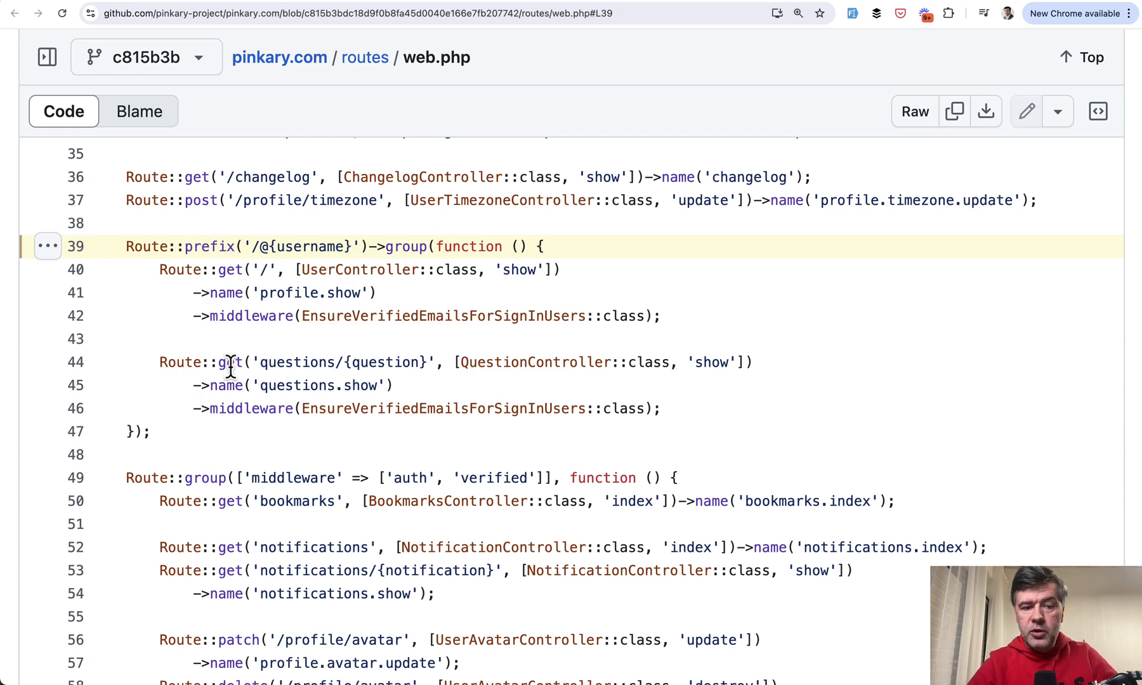
mouse_move(257, 246)
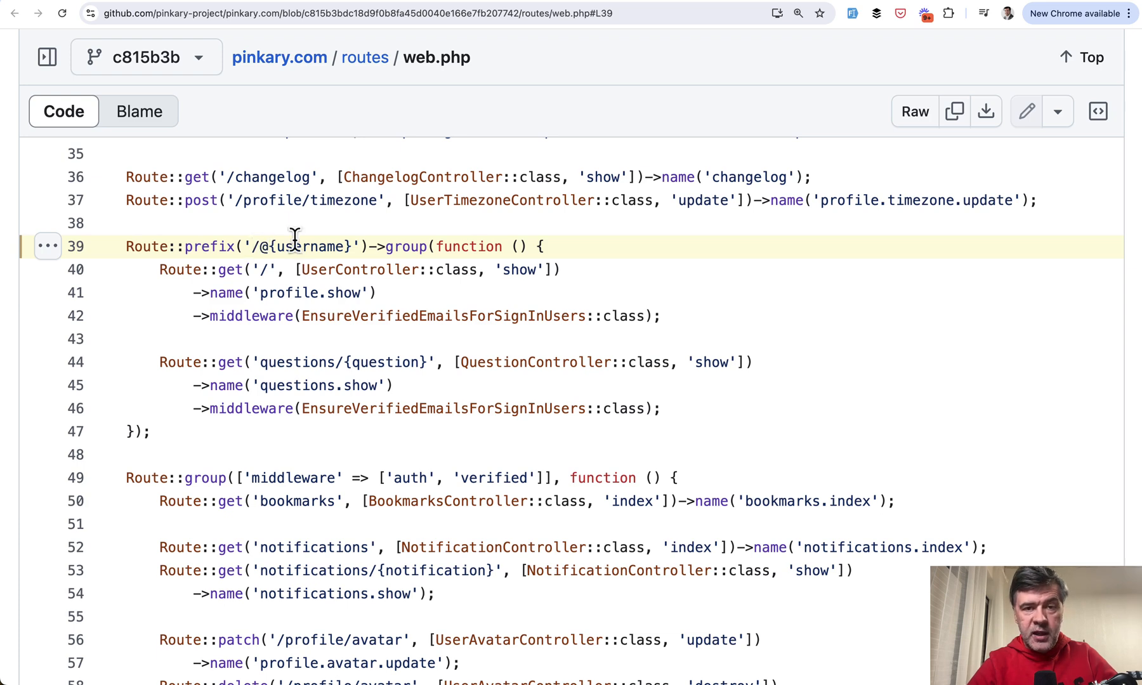
mouse_move(317, 255)
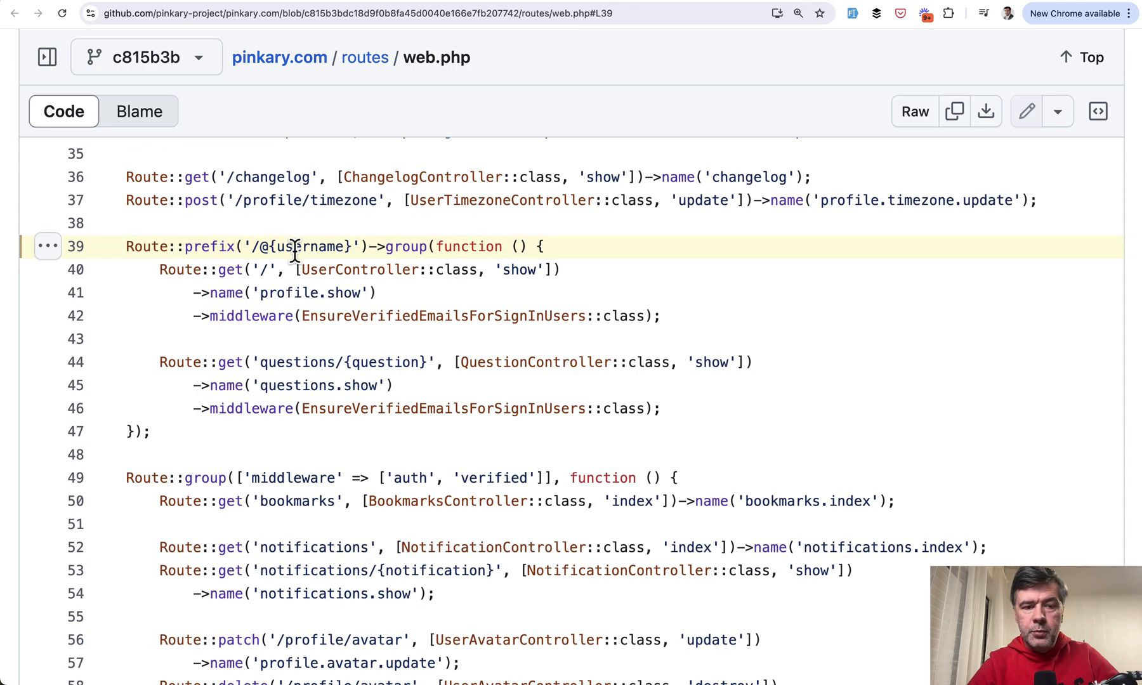
mouse_move(460, 397)
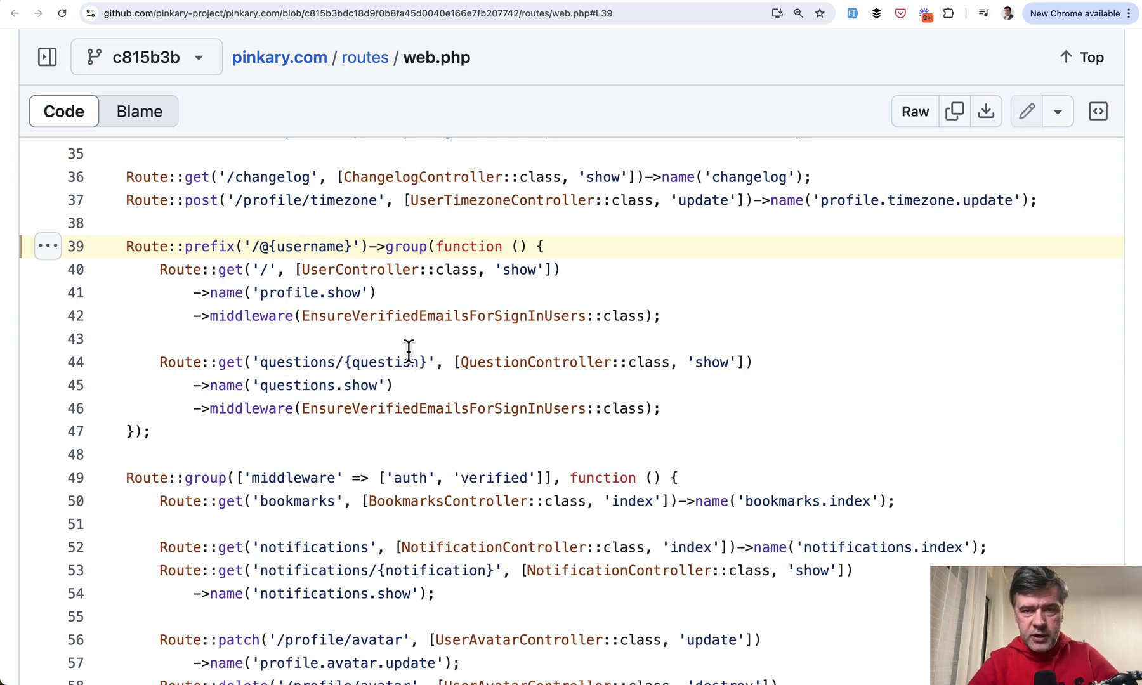
Open QuestionController.php from the question route, then browse to the Question model's incrementViews method.
left_click(533, 361)
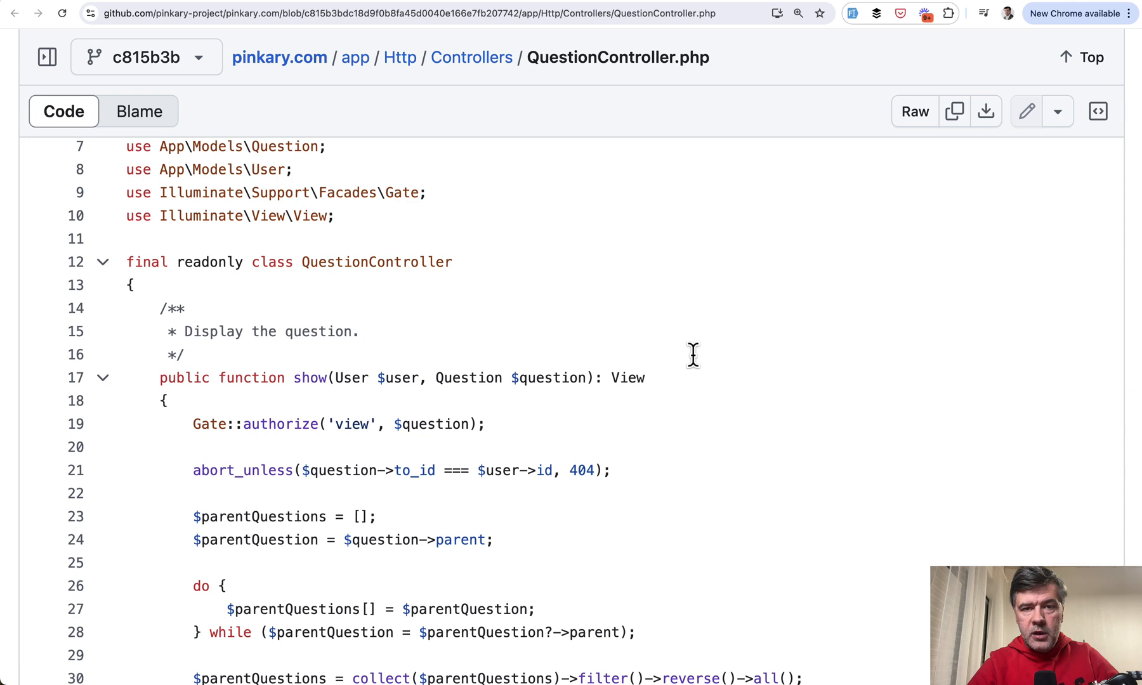
scroll("down", 3)
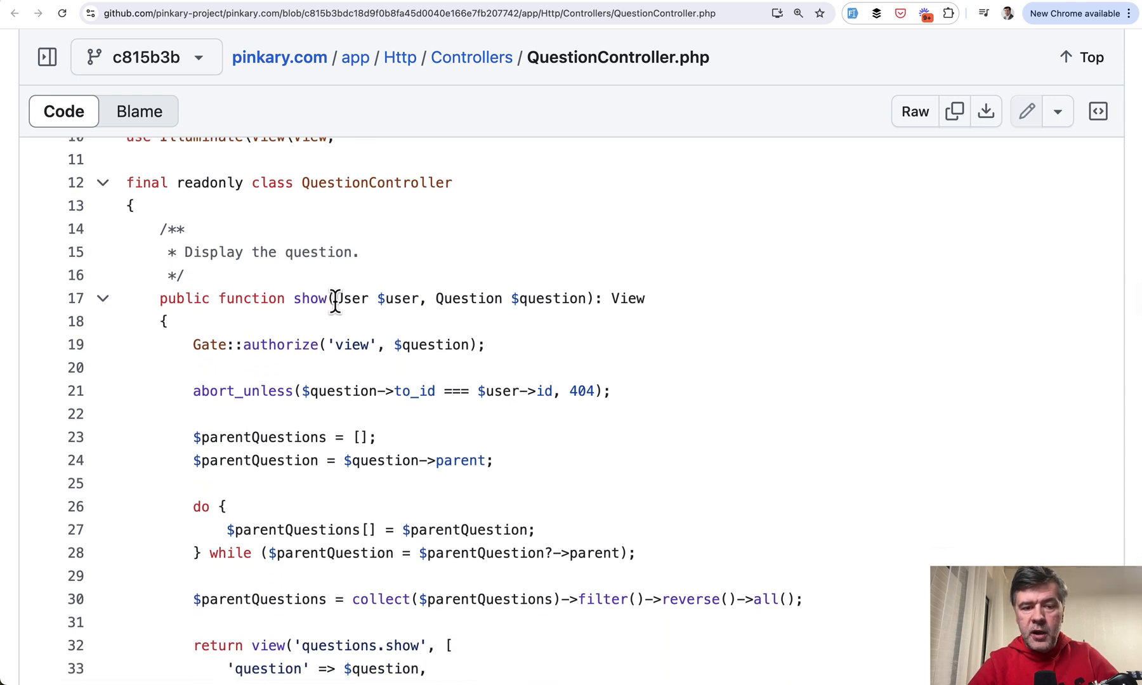
mouse_move(595, 299)
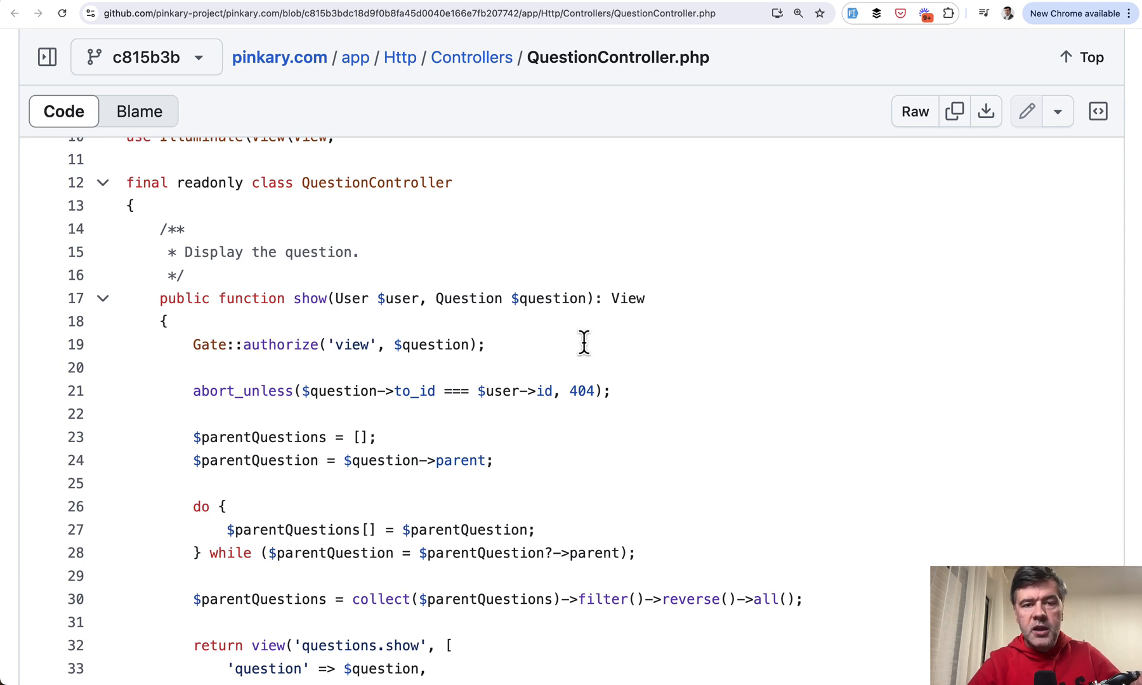
mouse_move(695, 251)
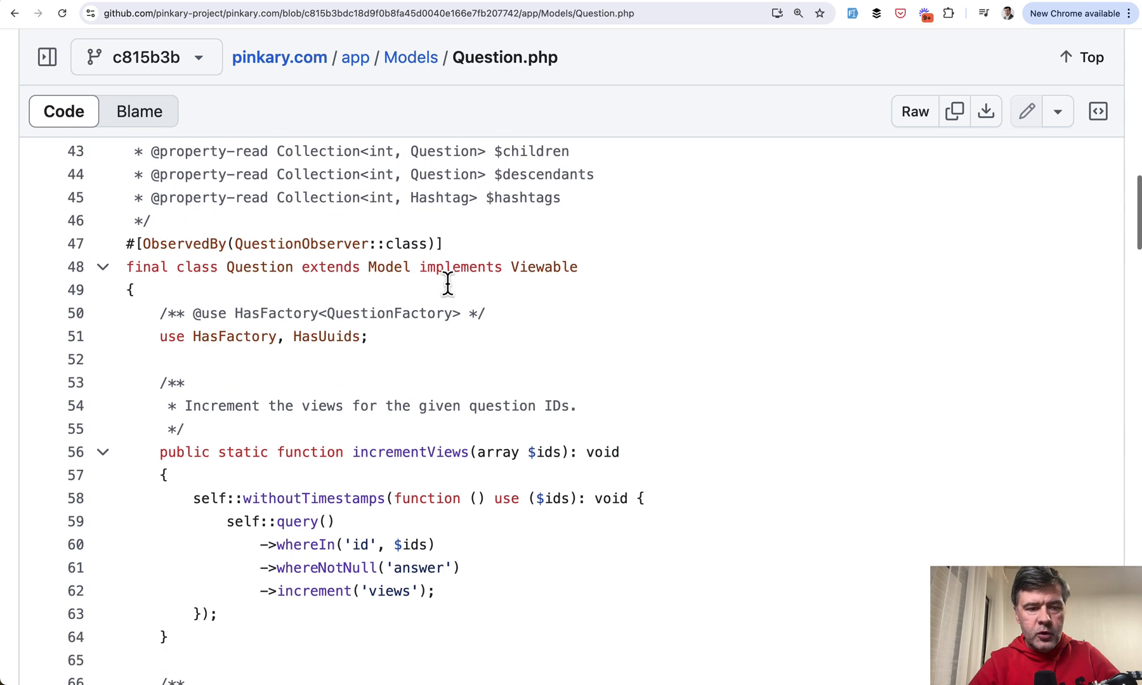
scroll("down", 3)
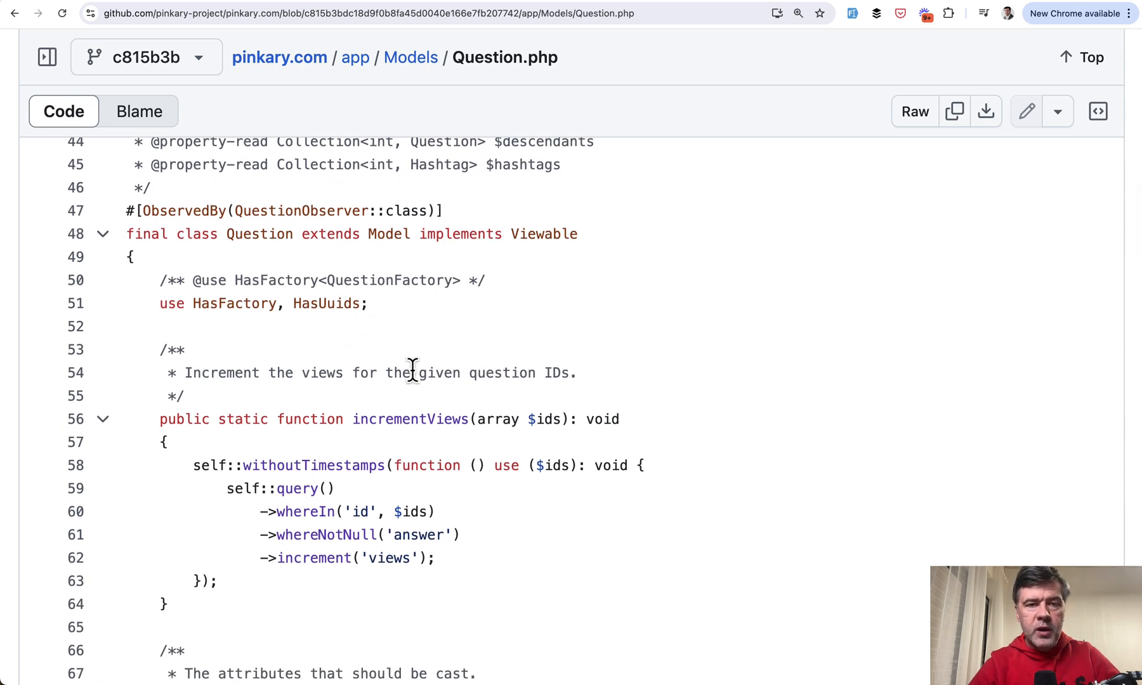
mouse_move(476, 372)
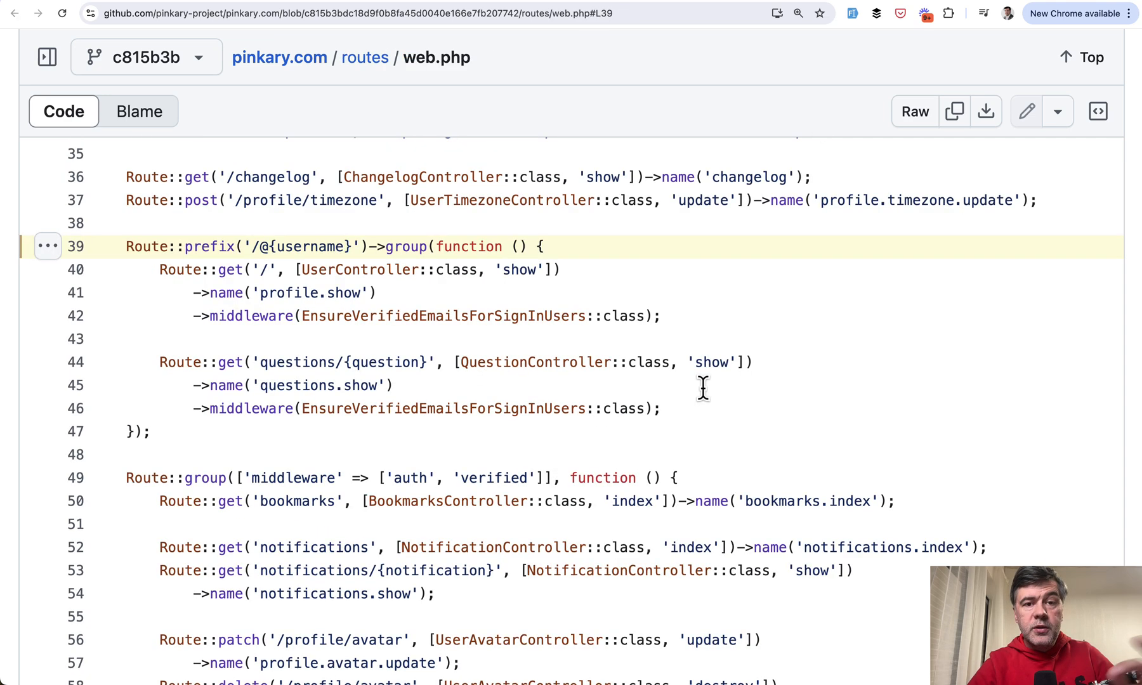
mouse_move(253, 246)
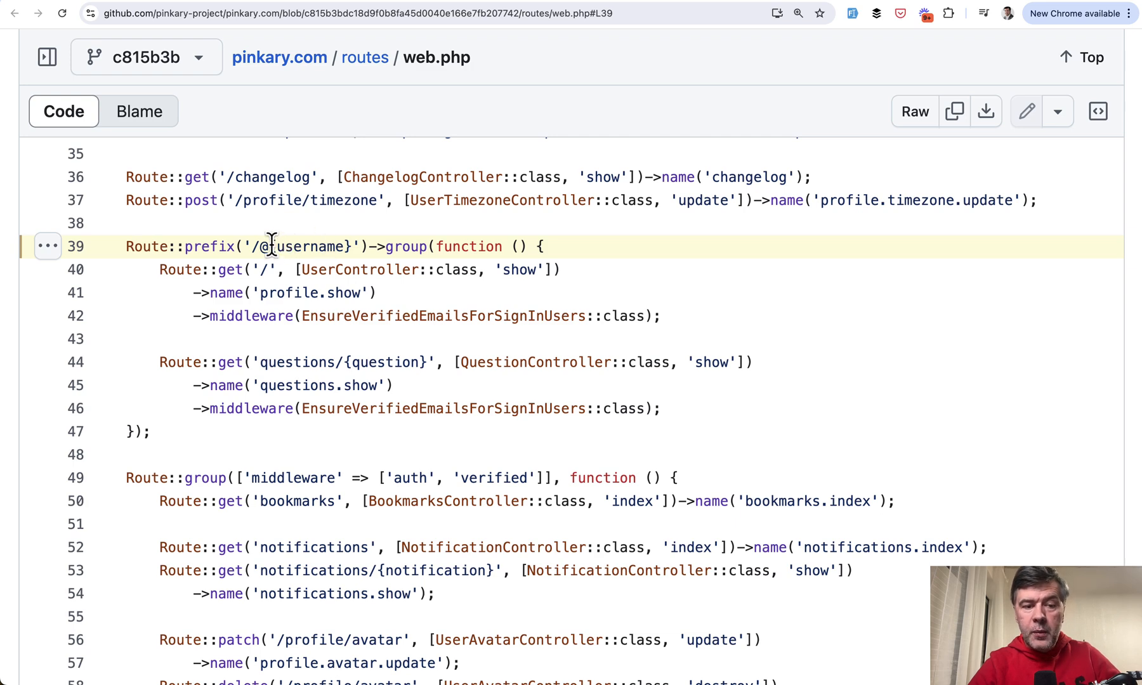
mouse_move(513, 393)
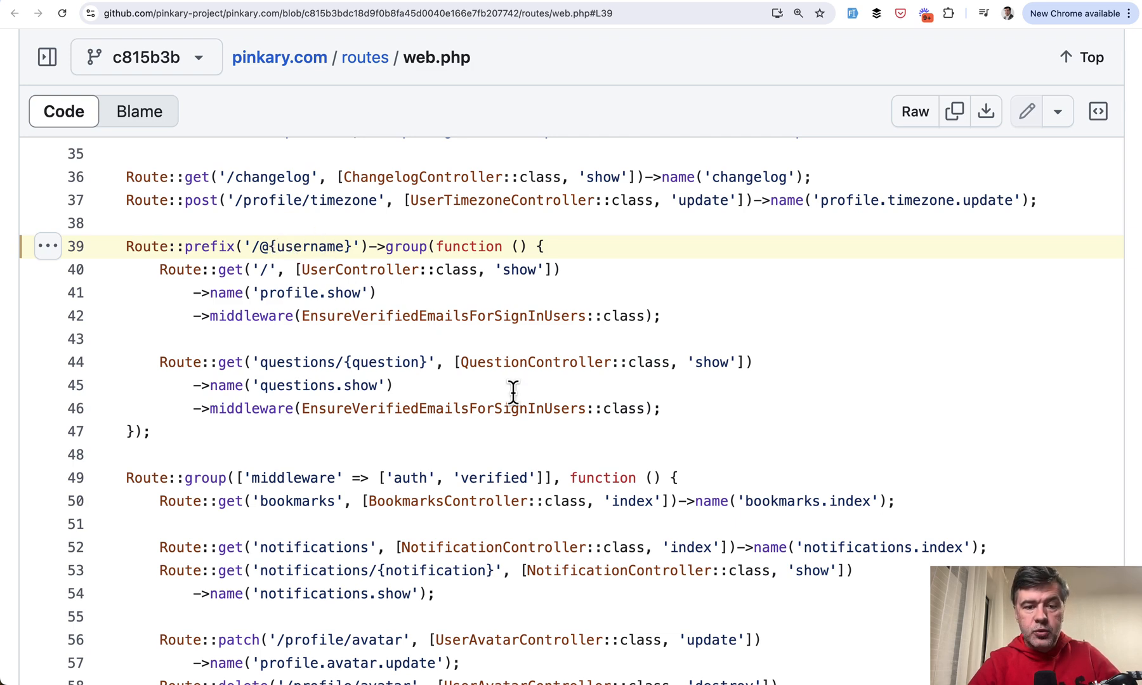
mouse_move(580, 395)
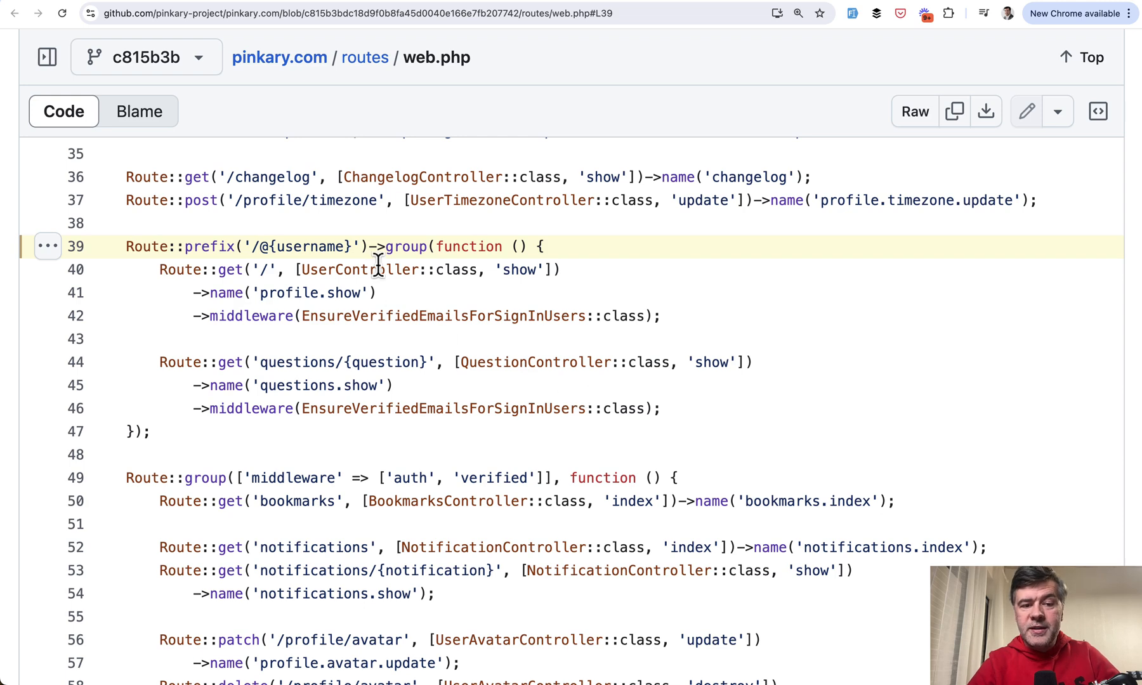
mouse_move(579, 146)
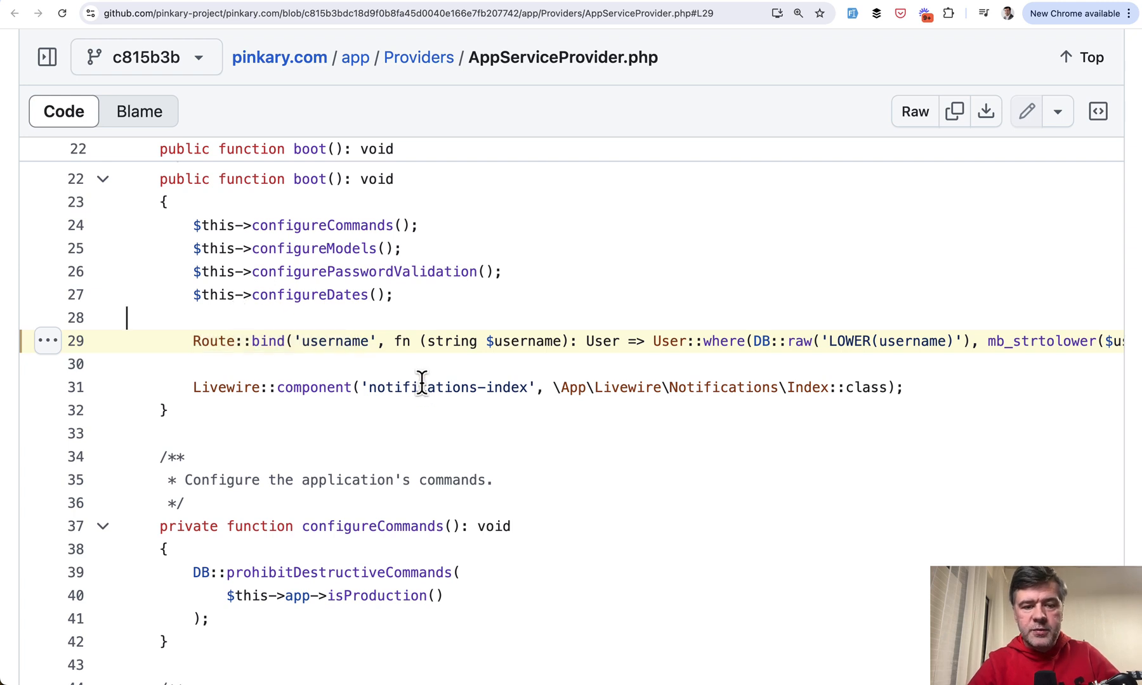
mouse_move(485, 374)
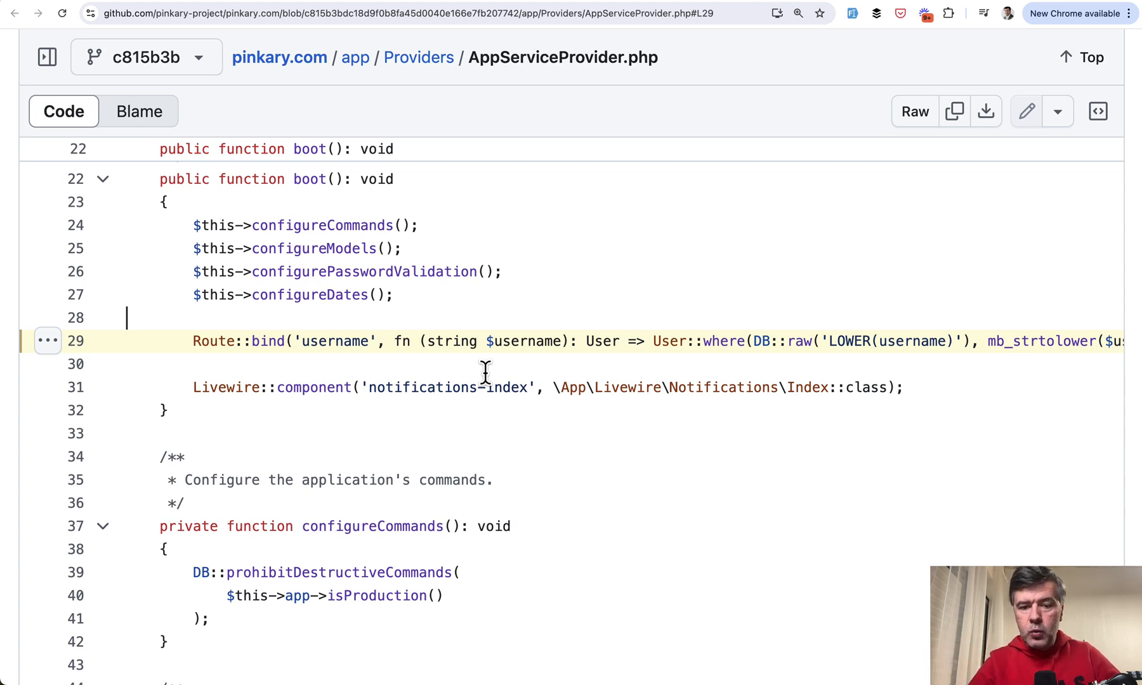
Scroll right along line 29 to read the full Route::bind line ending in firstOrFail().
scroll("right", 3)
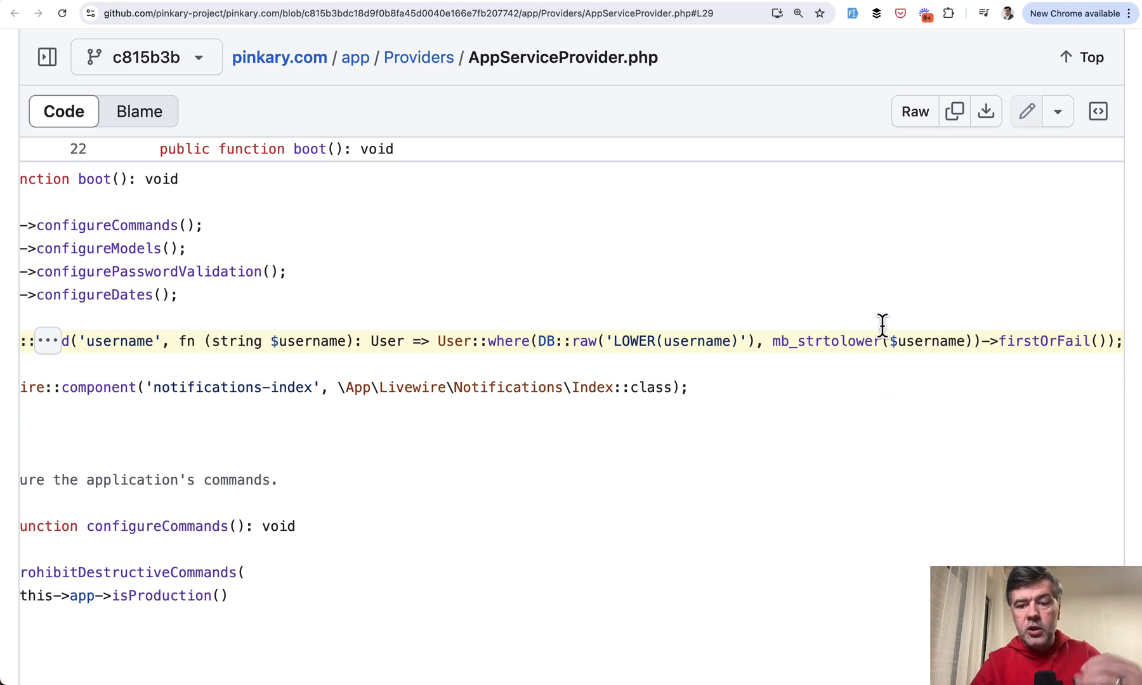
mouse_move(883, 383)
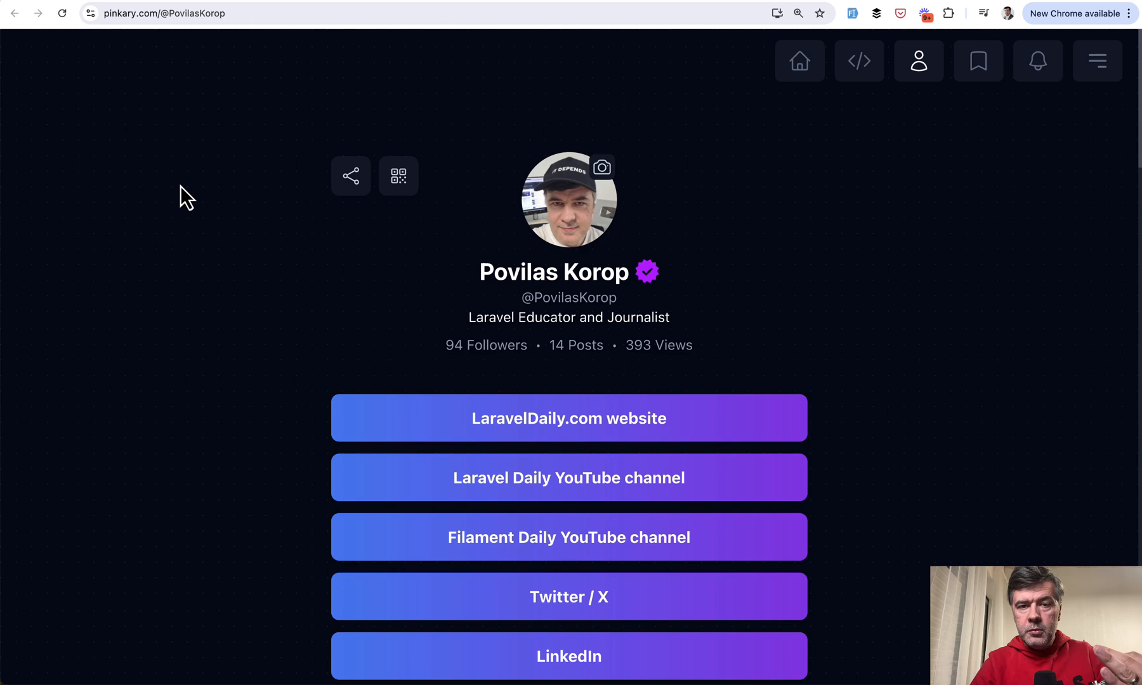
mouse_move(453, 292)
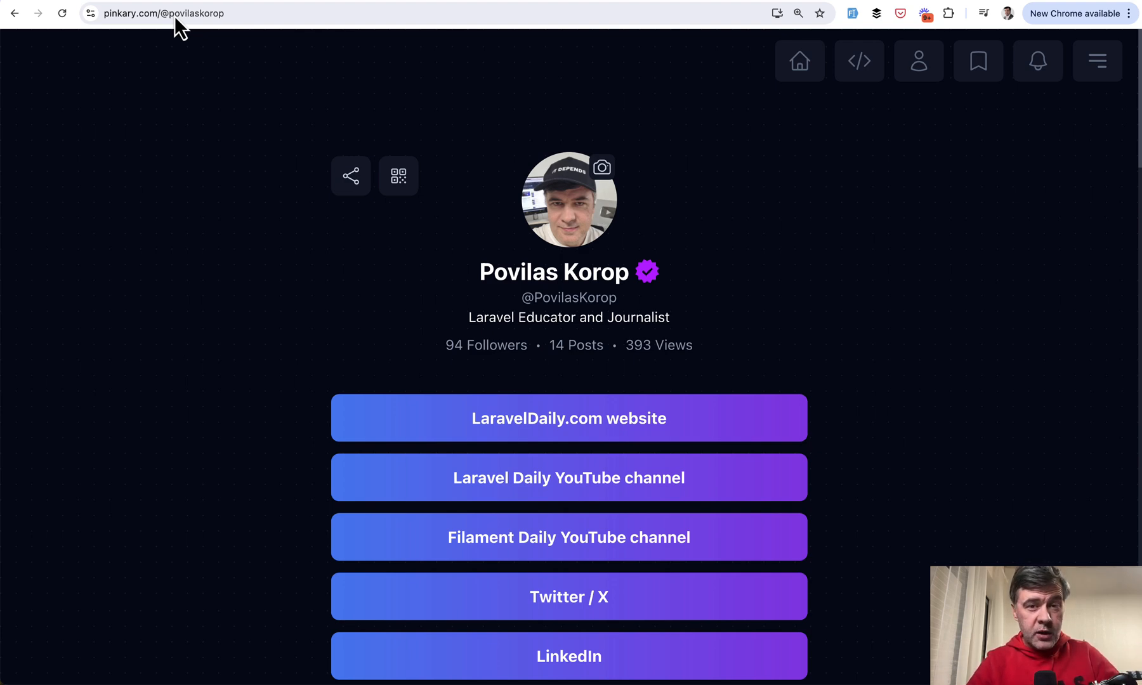
mouse_move(812, 137)
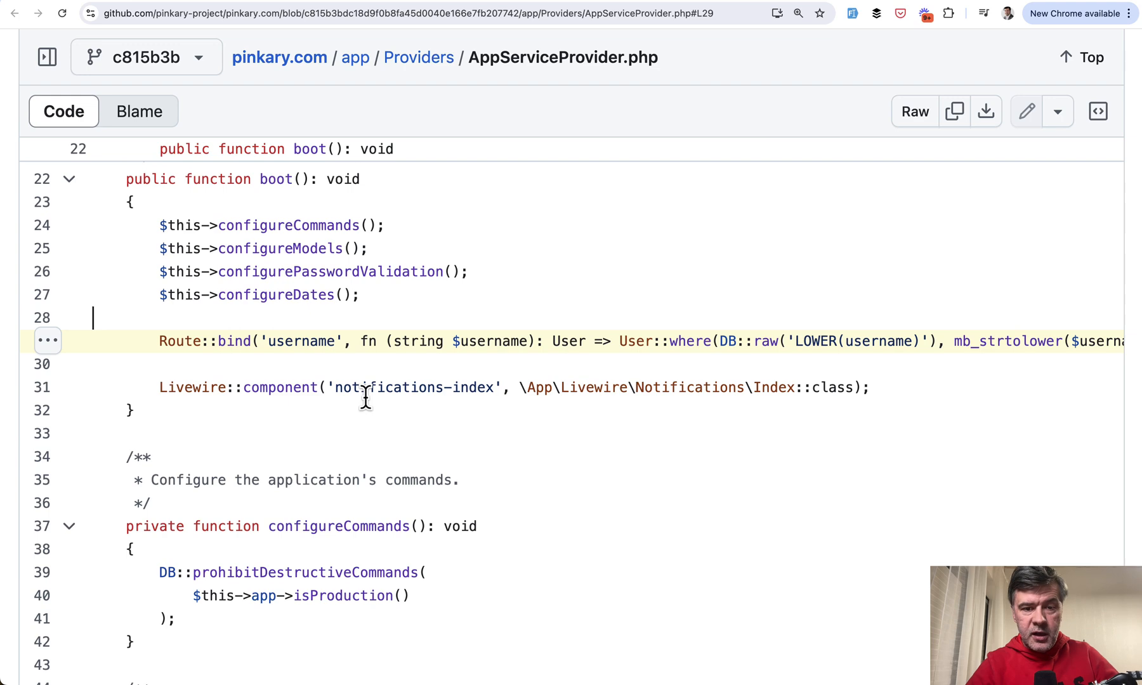
Scroll along line 29 of AppServiceProvider.php to show mb_strtolower($username) and firstOrFail().
scroll("right", 3)
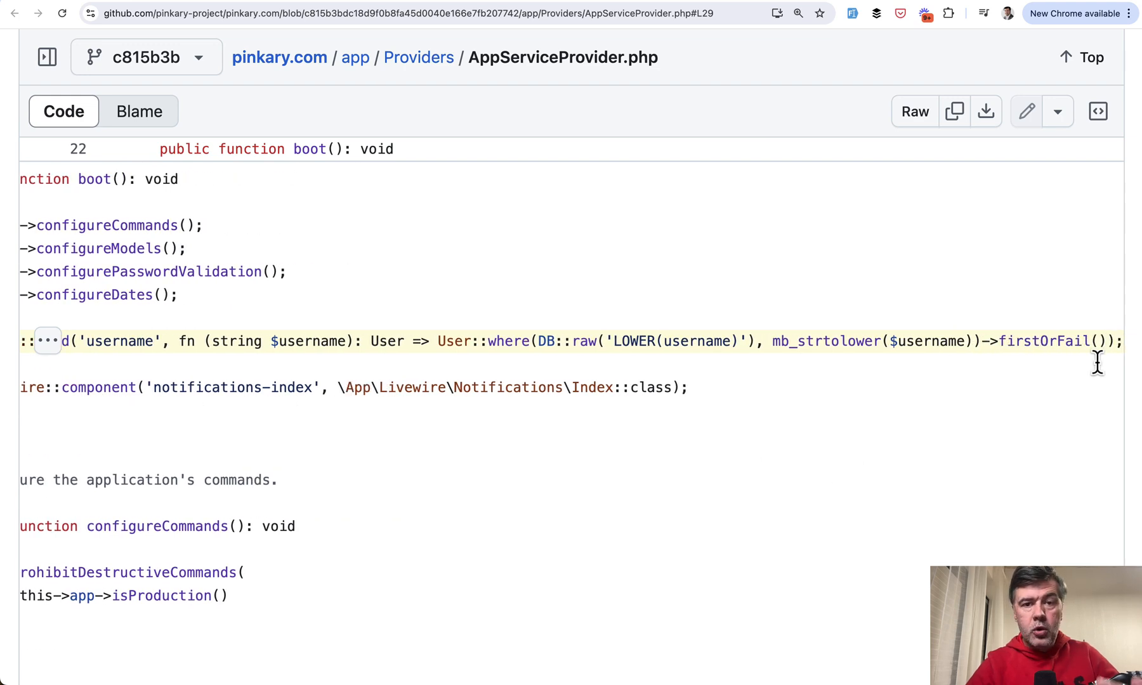
mouse_move(642, 353)
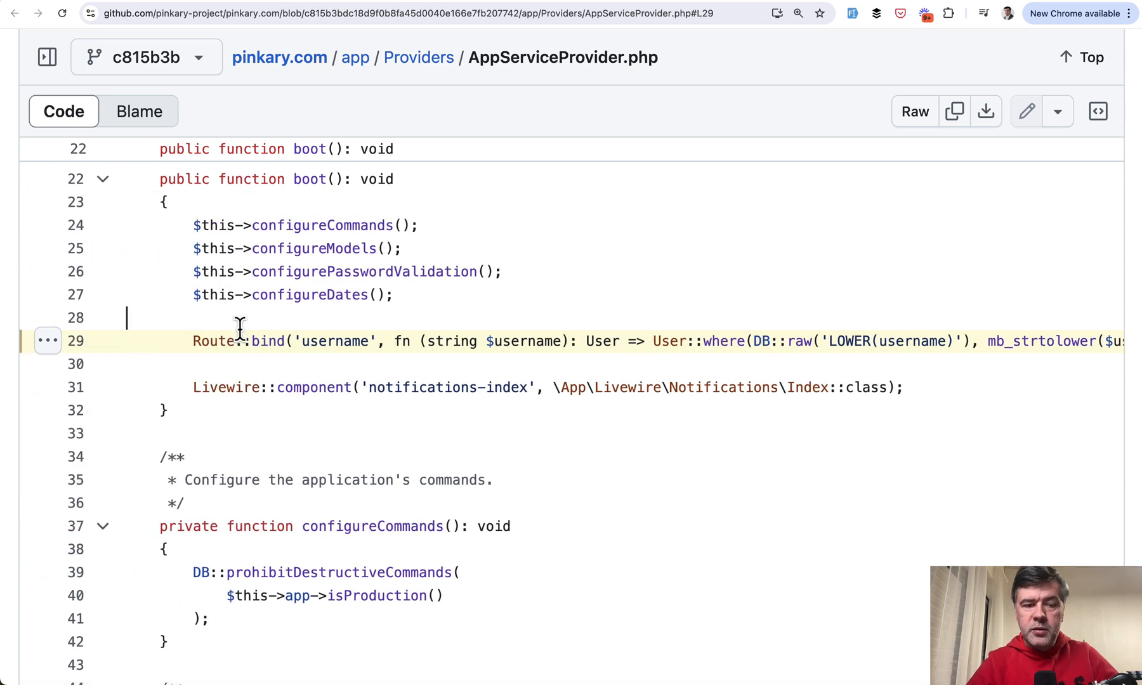
mouse_move(397, 397)
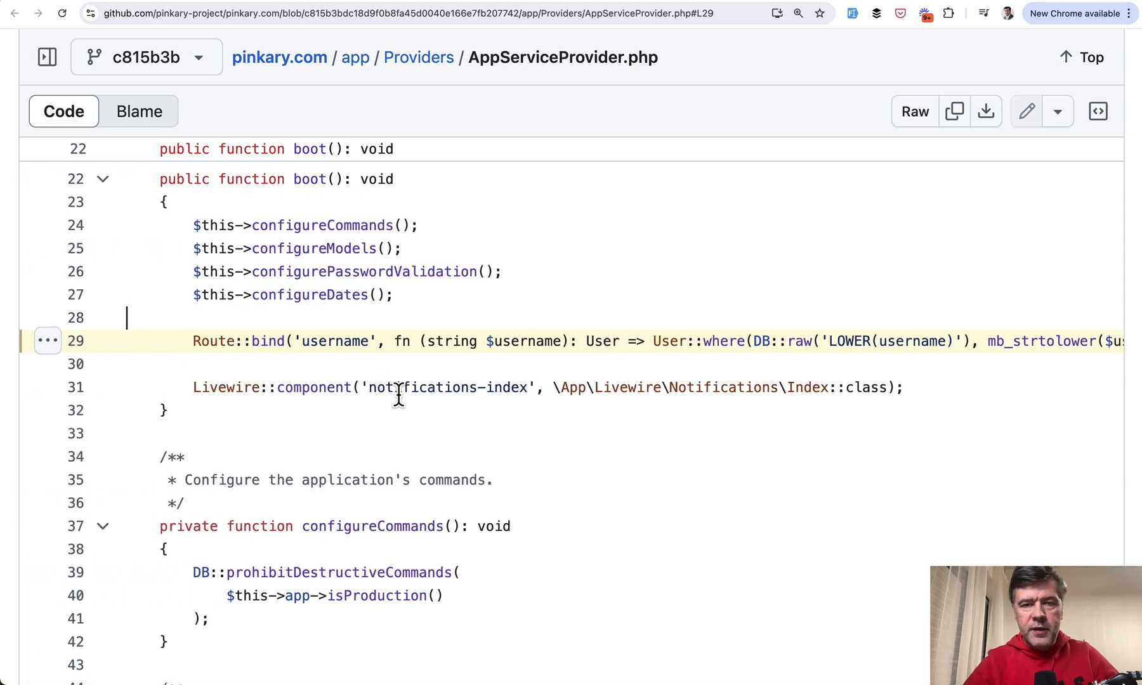